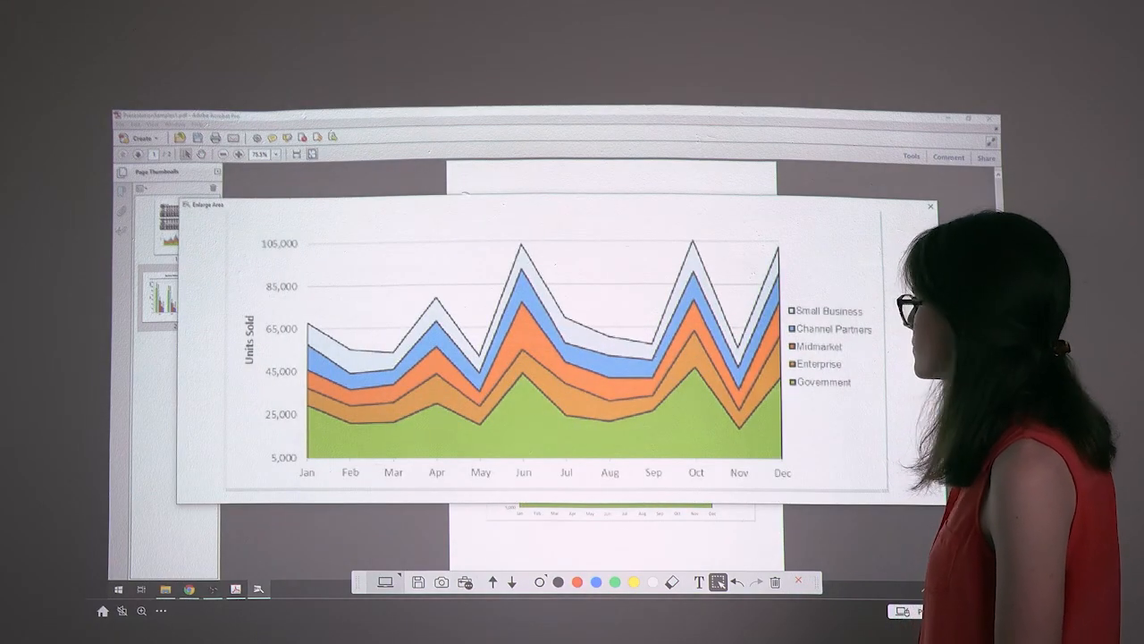
- Close the Enlarge Area view of the stacked area chart, returning to the full PDF page
click(929, 207)
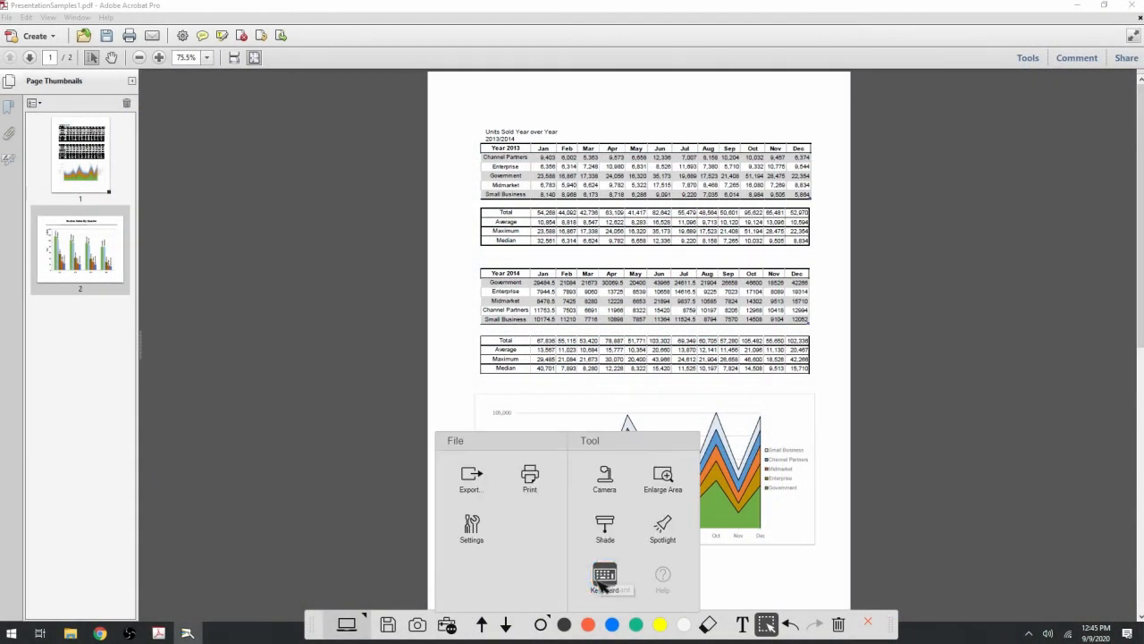
- Show the on-screen keyboard over the PDF sales-table page from the tools panel
click(604, 579)
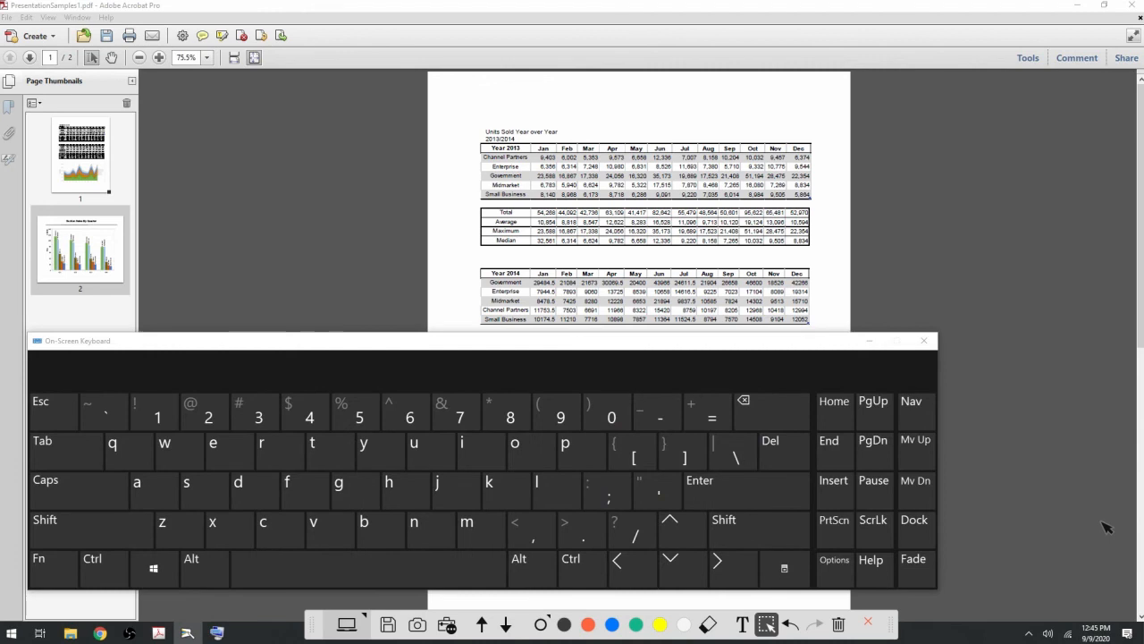